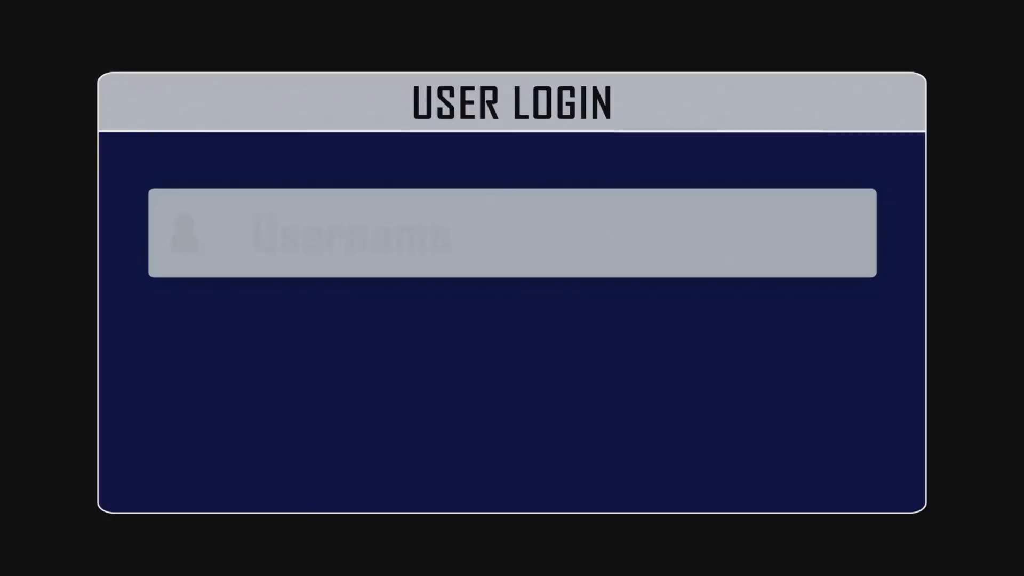
Log in as ADMINISTRATOR with a masked password and submit to start loading.
text(ADMINISTR)
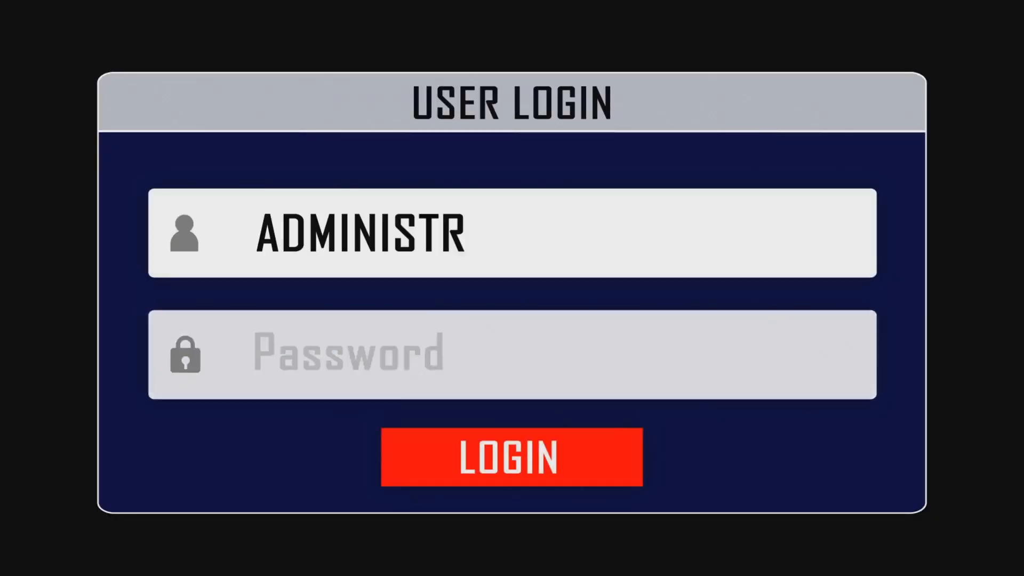
text(password)
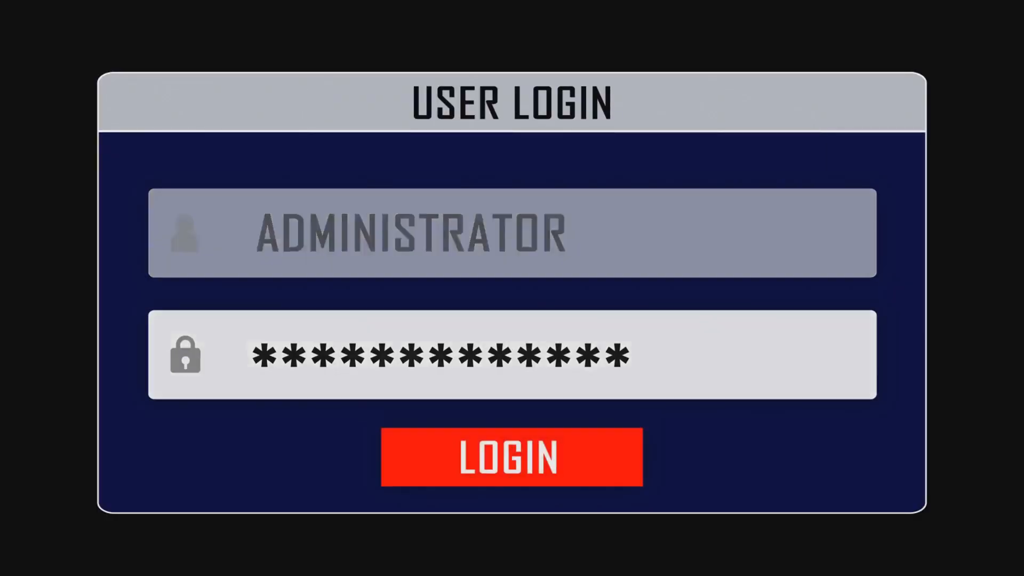
click(511, 456)
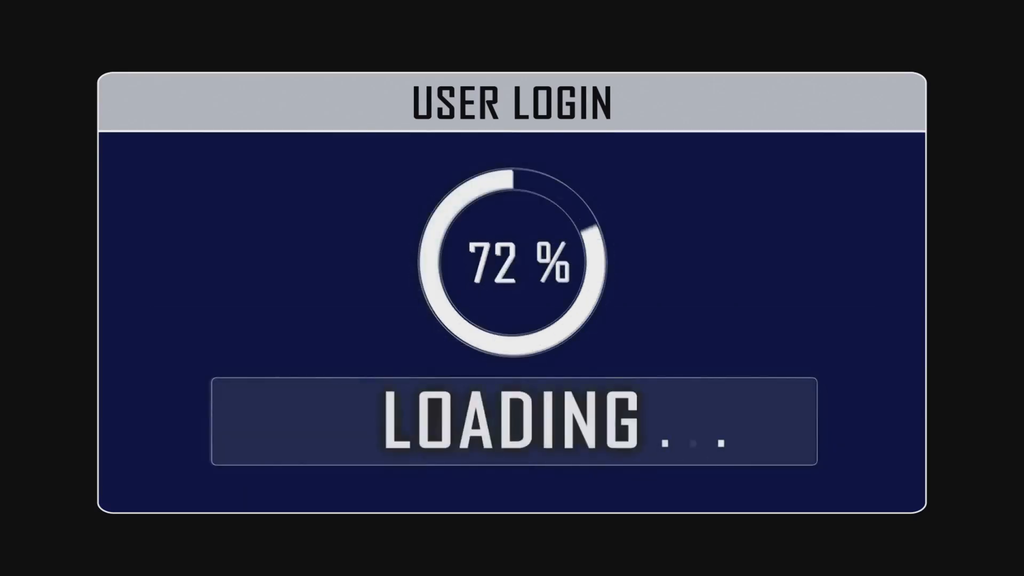